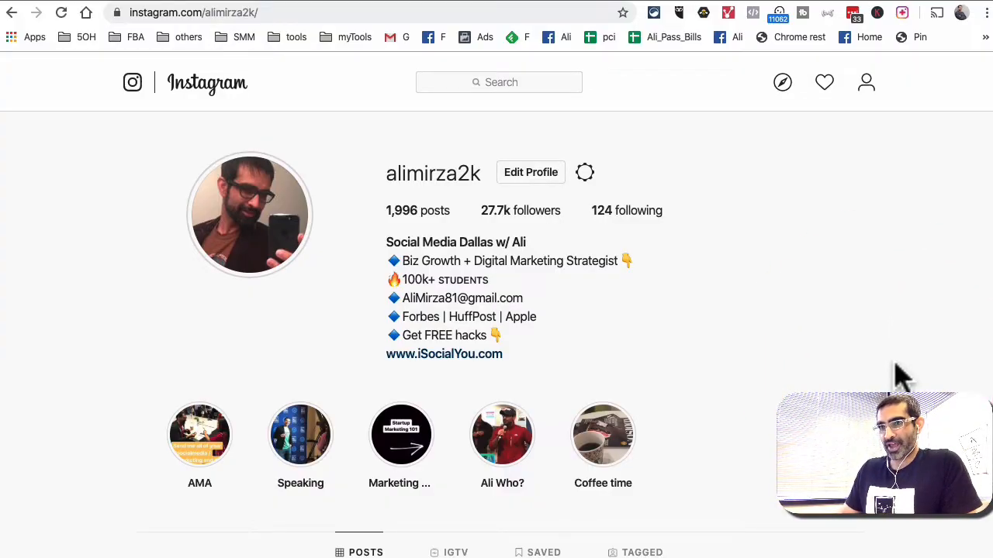
- Launch INSSIST's mobile-style Instagram view, then reach its Chrome Web Store listing from the toolbar icon's menu
scroll("down", 3)
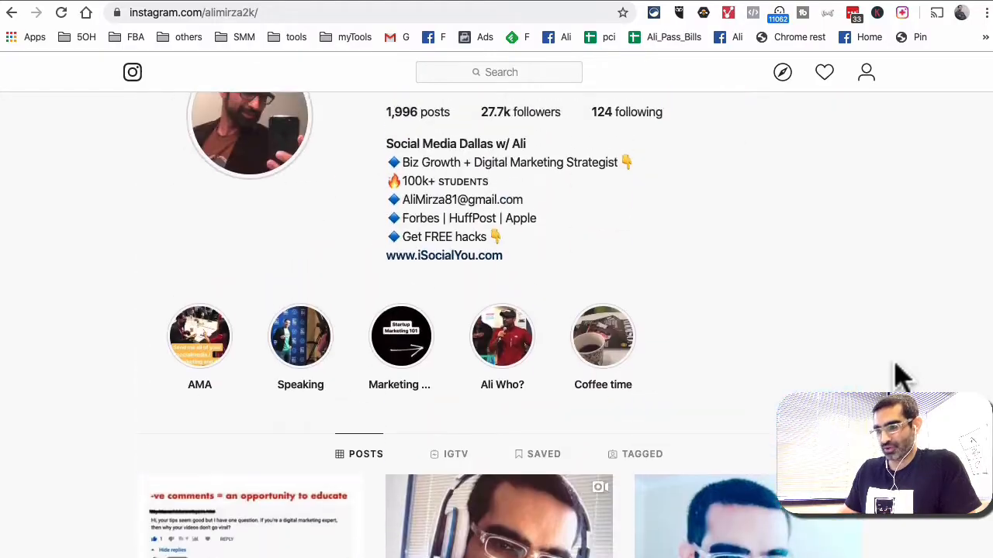
scroll("up", 3)
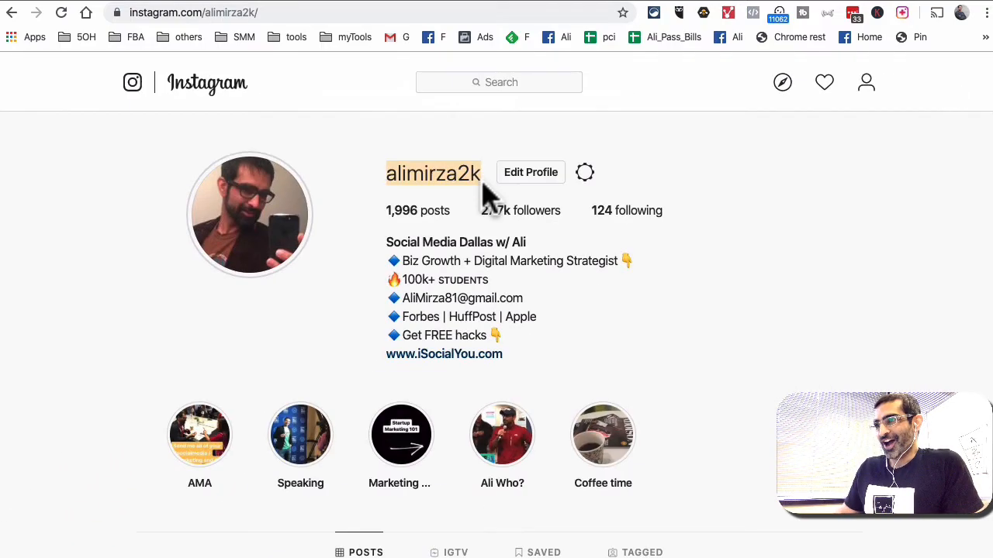
mouse_move(713, 261)
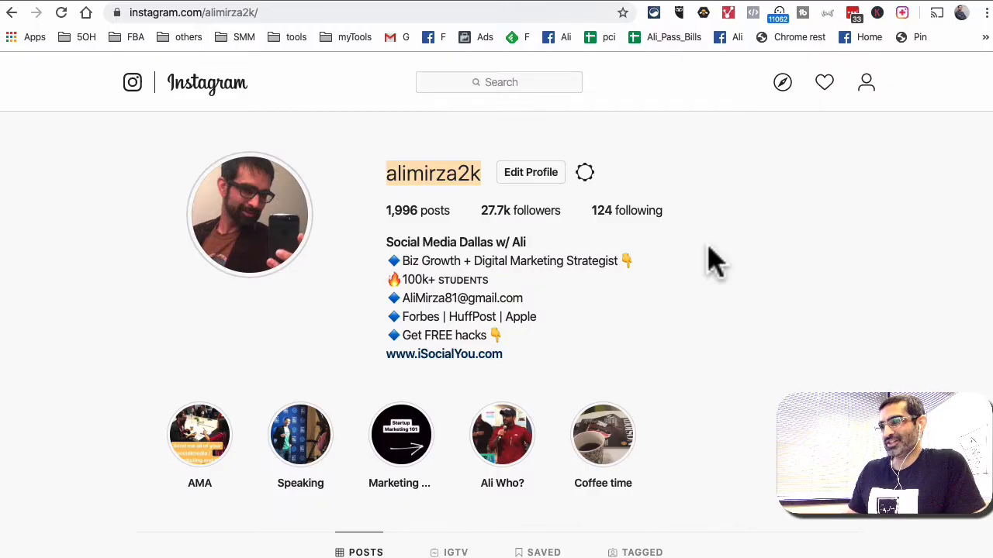
mouse_move(908, 16)
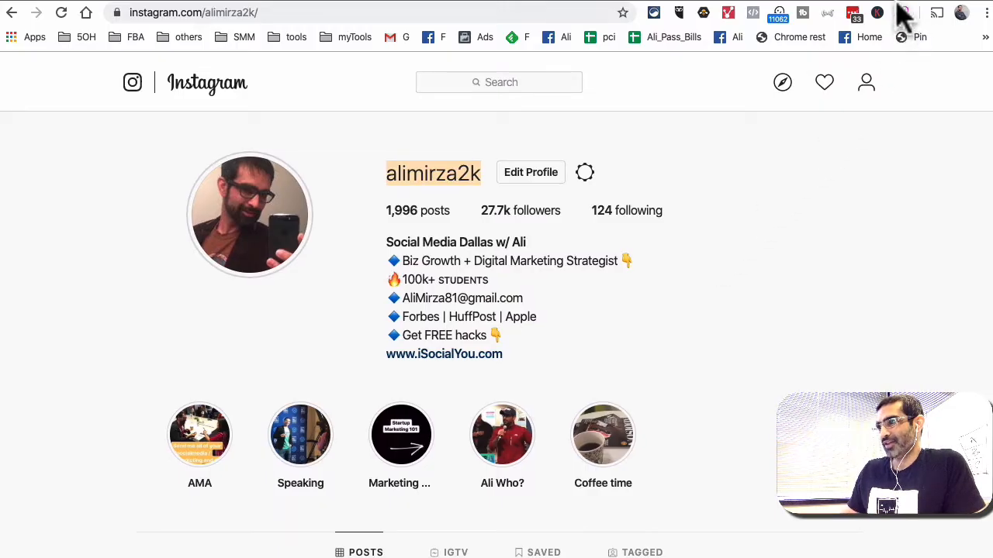
left_click(903, 13)
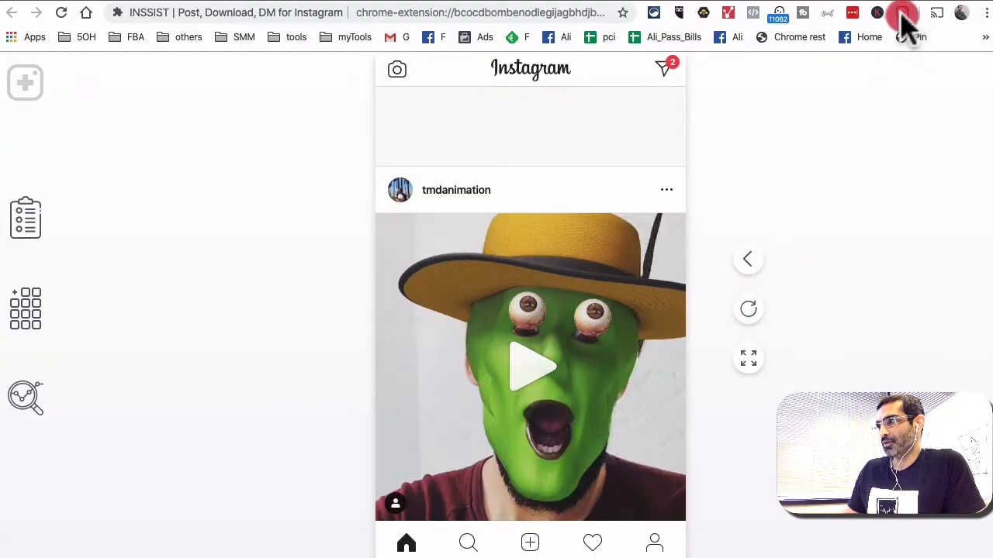
right_click(903, 12)
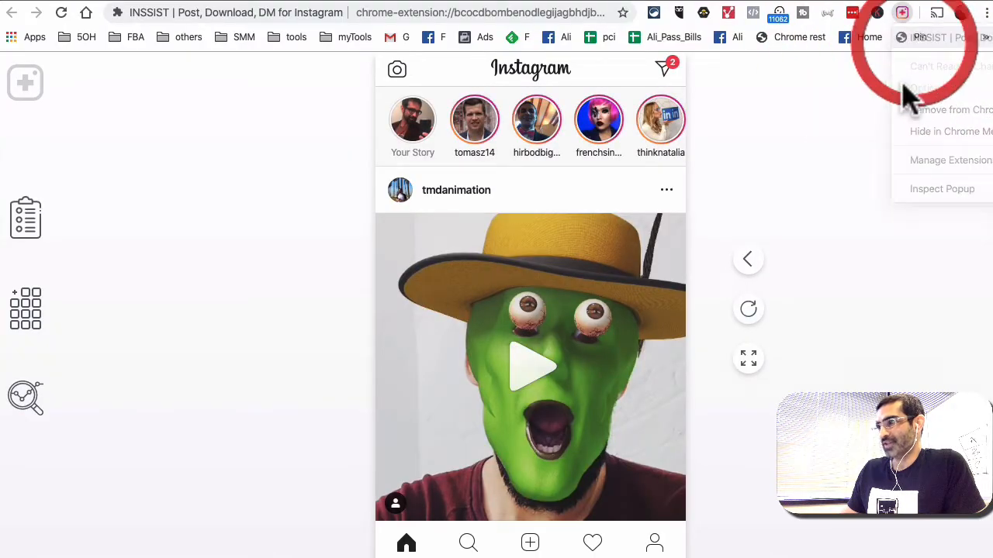
left_click(950, 160)
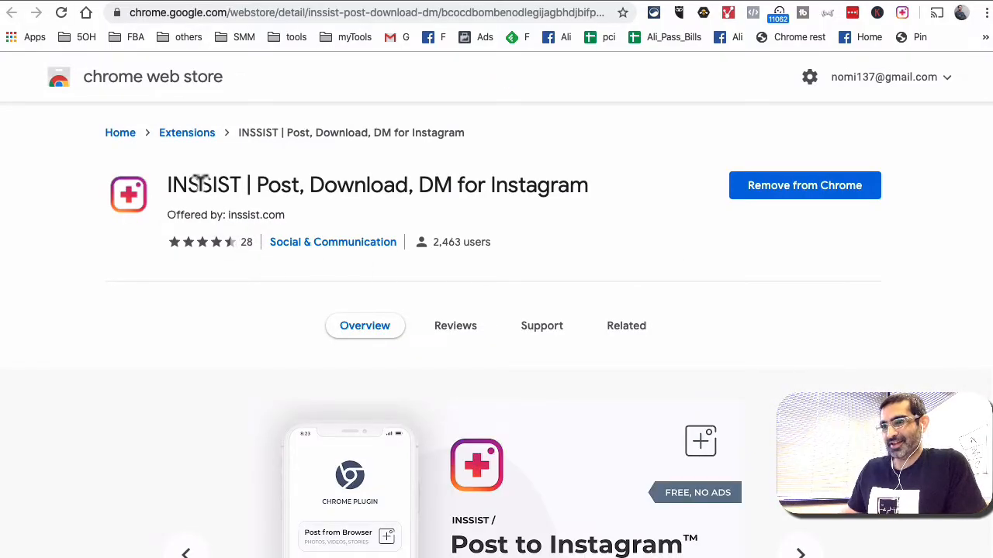
- Highlight the INSSIST title and skim the listing's overview section
double_click(204, 185)
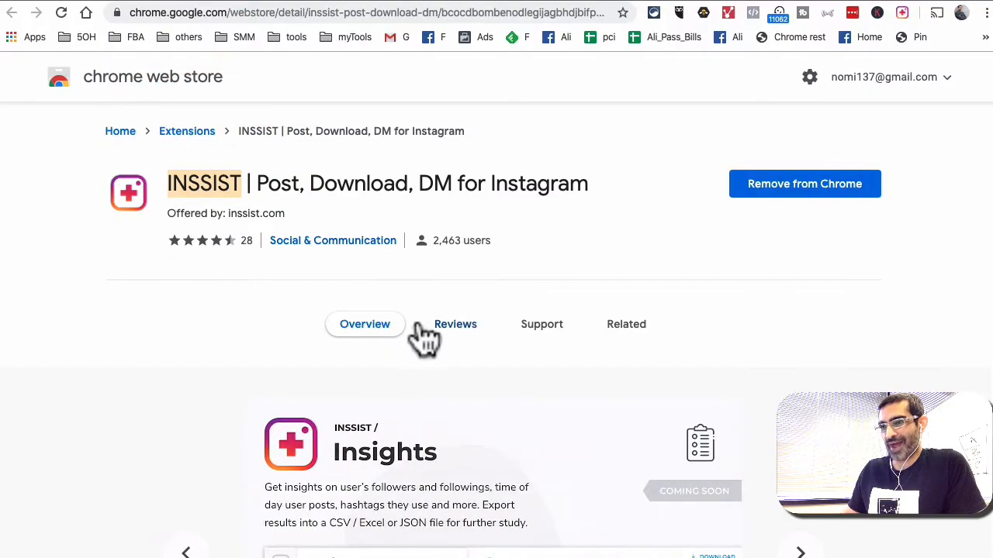
scroll("down", 3)
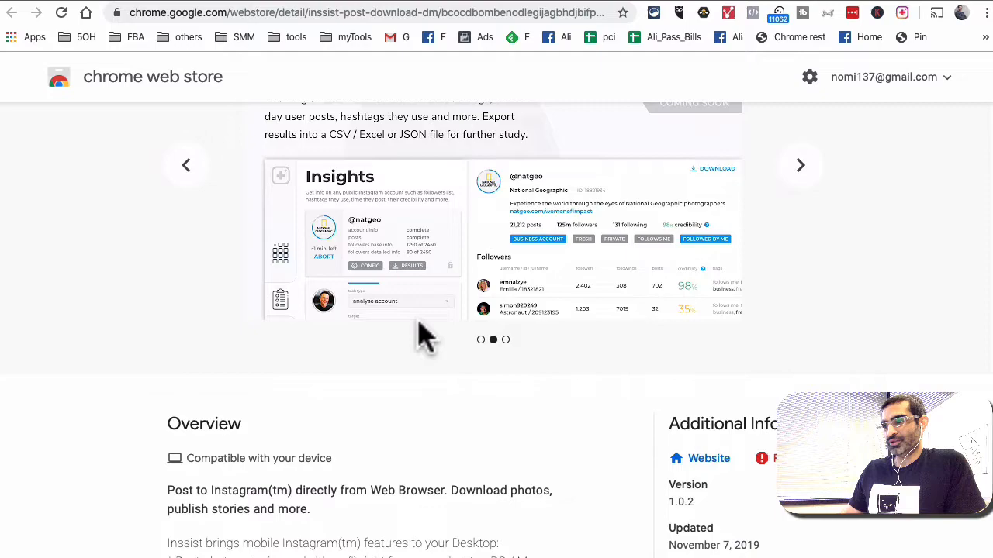
scroll("up", 3)
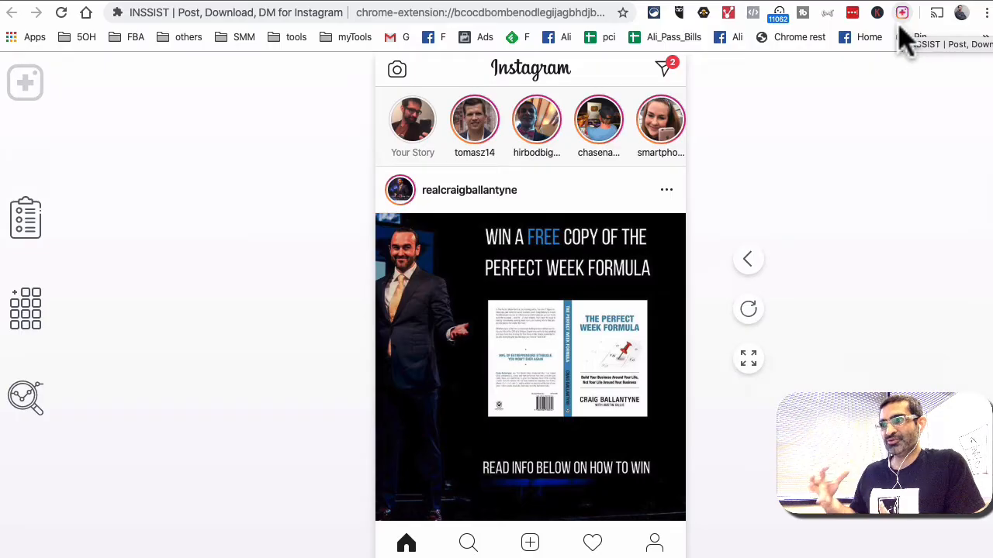
mouse_move(660, 251)
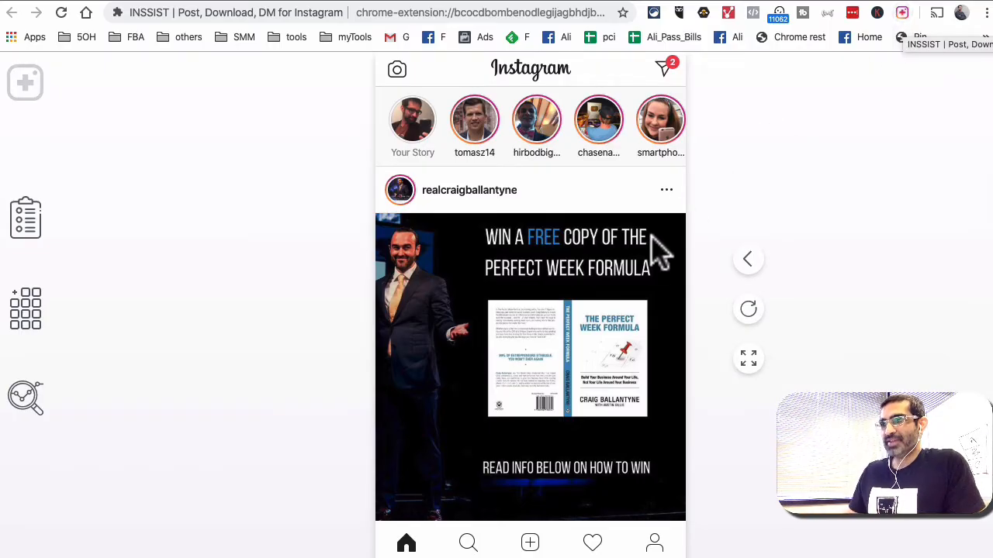
- Browse down the feed and through your own profile's post grid
scroll("down", 3)
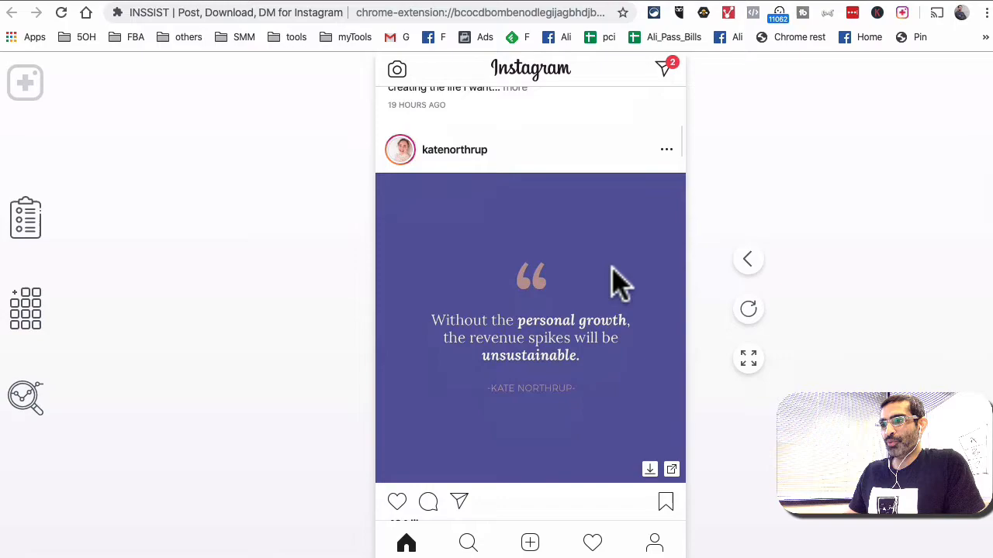
scroll("down", 3)
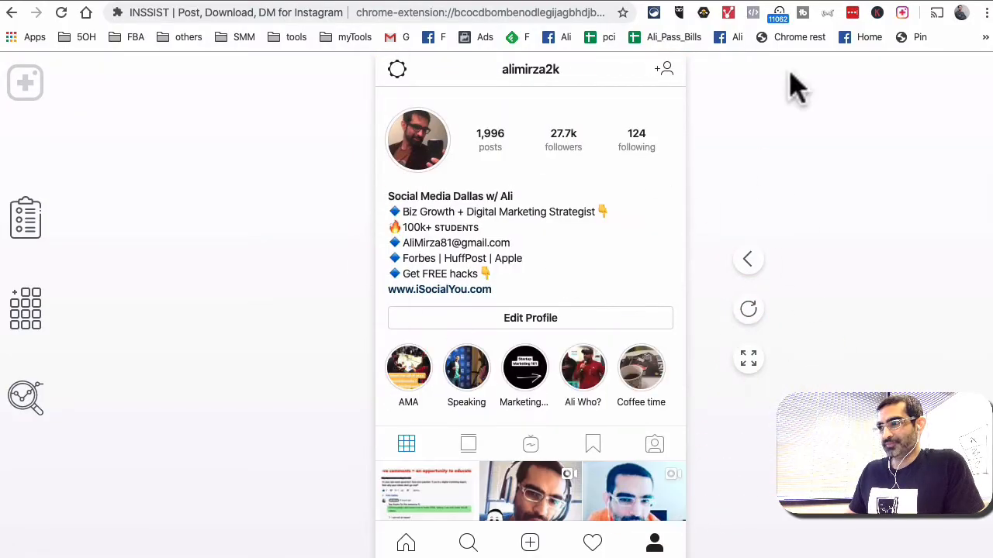
scroll("down", 3)
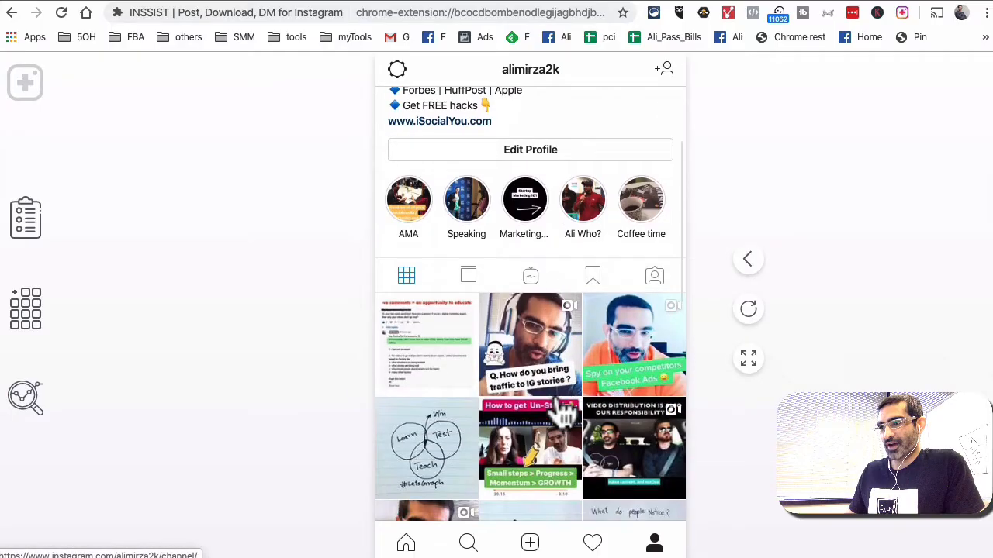
scroll("up", 3)
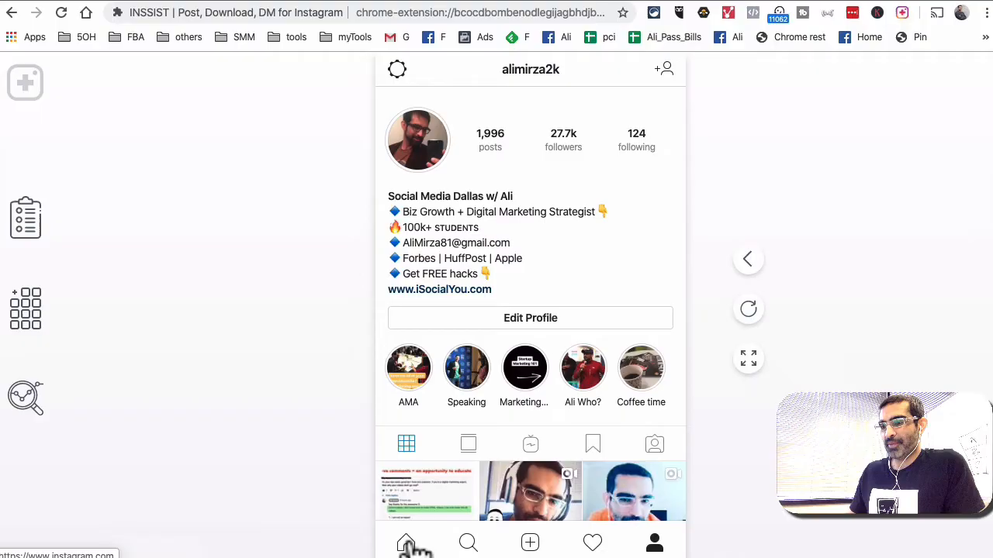
- From the home feed, play and pause your own coffee-and-business story, then close it
left_click(407, 543)
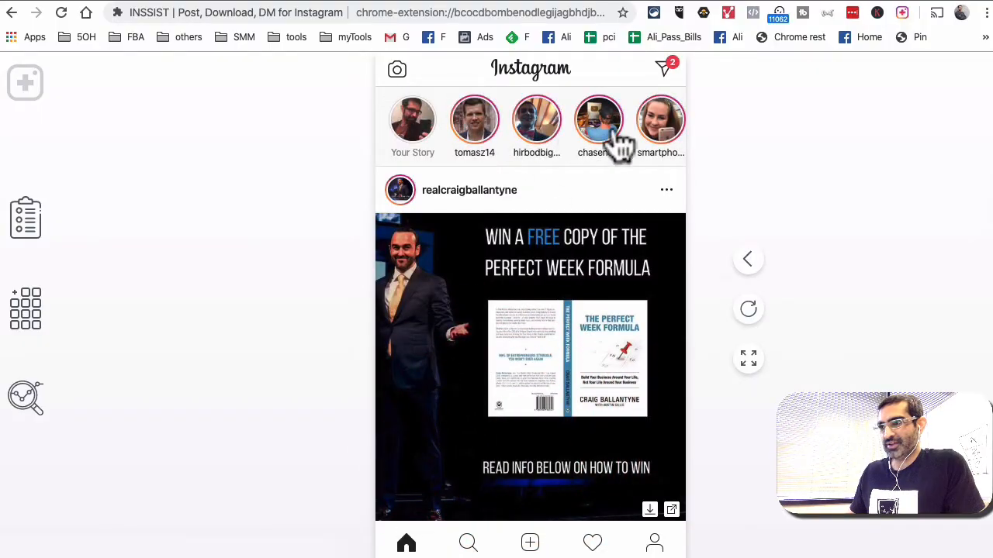
mouse_move(413, 121)
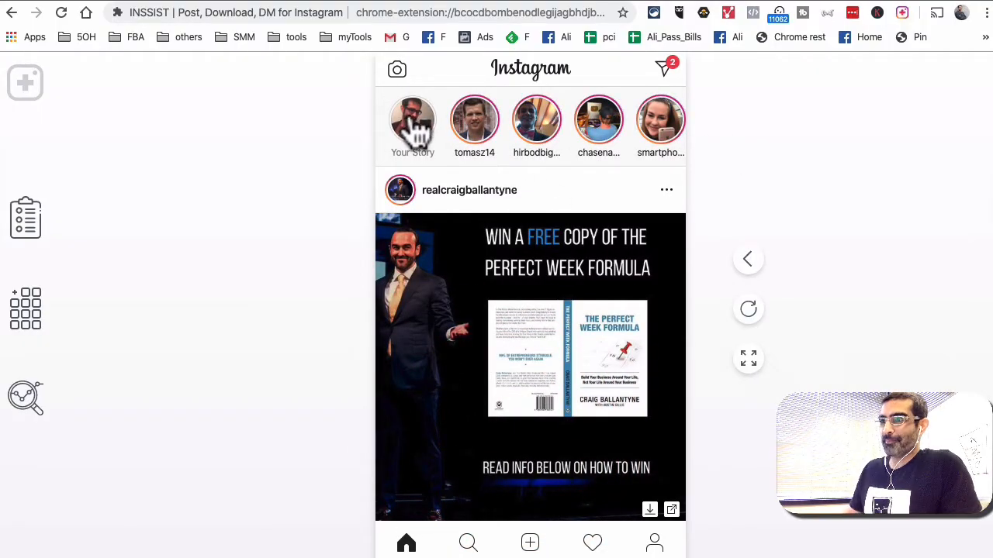
left_click(413, 121)
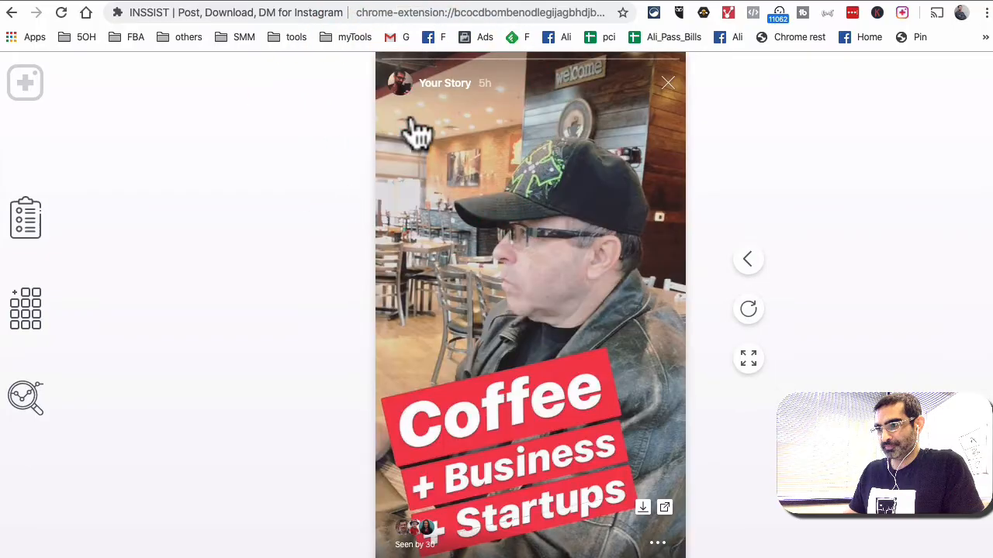
left_click(530, 307)
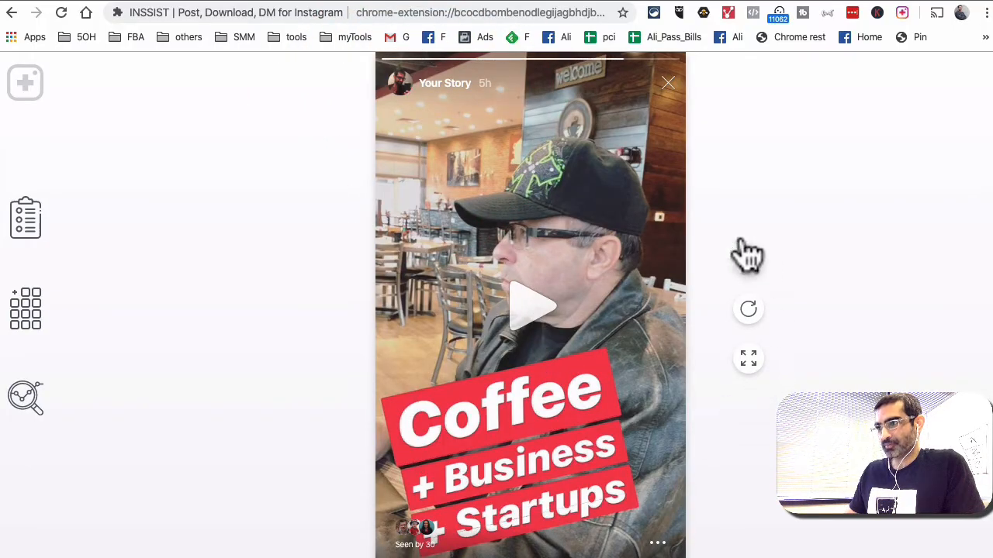
left_click(667, 84)
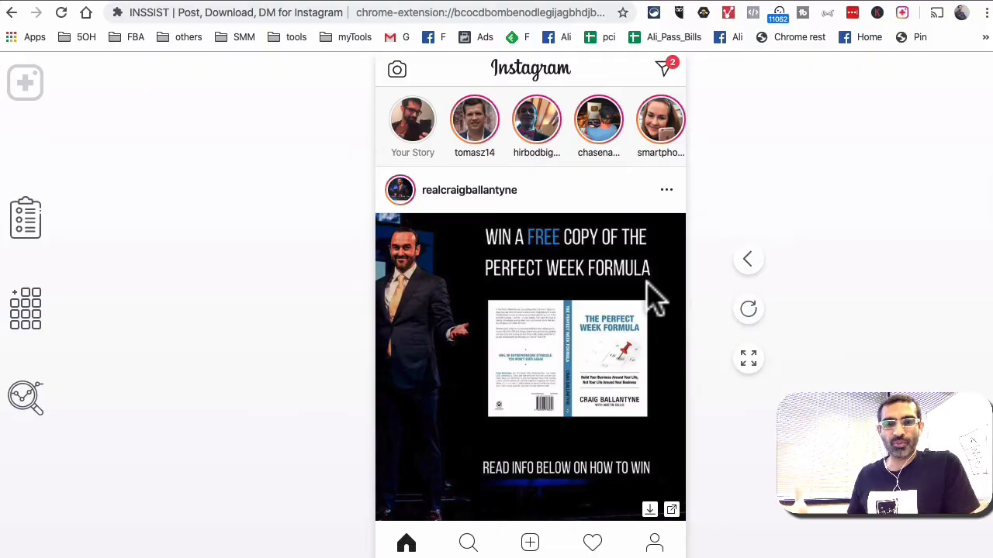
mouse_move(407, 112)
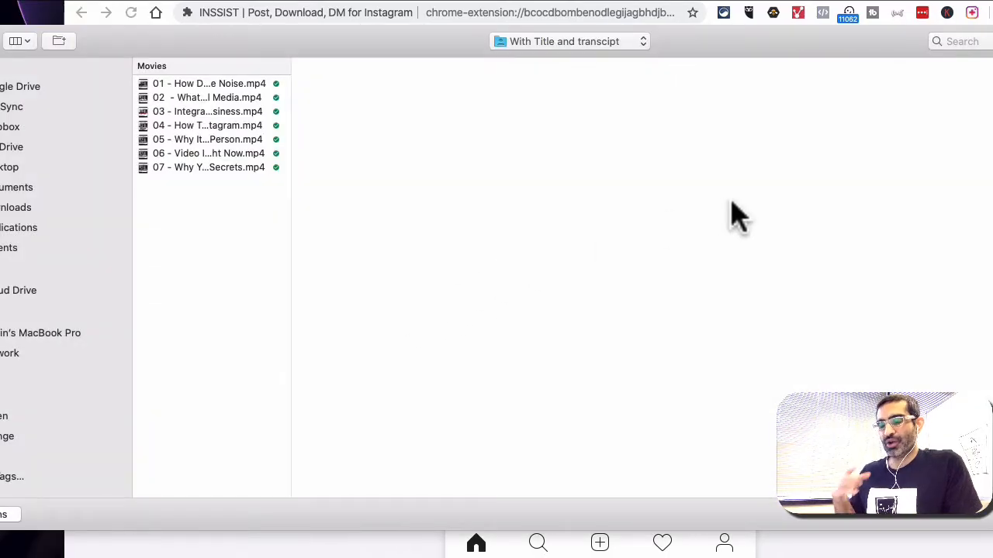
mouse_move(295, 282)
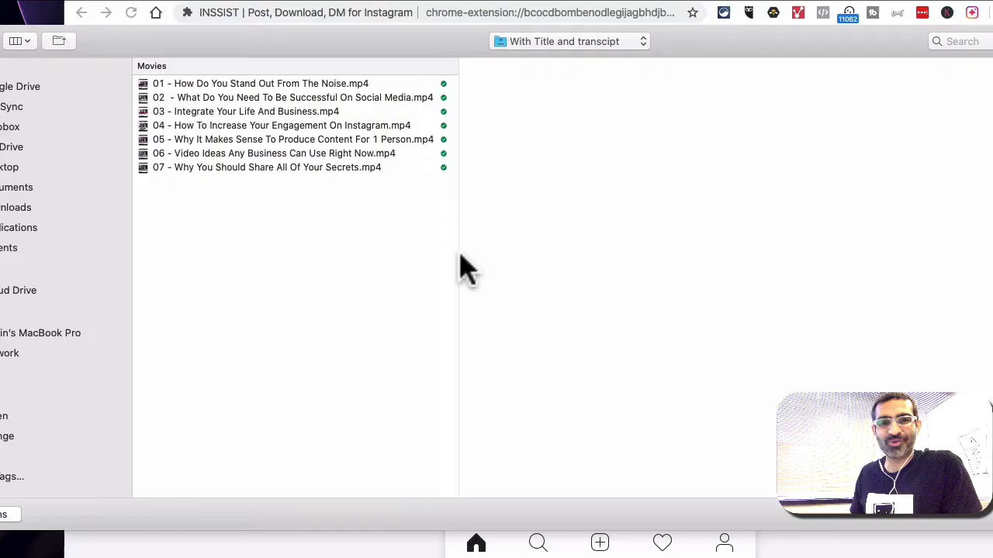
mouse_move(318, 106)
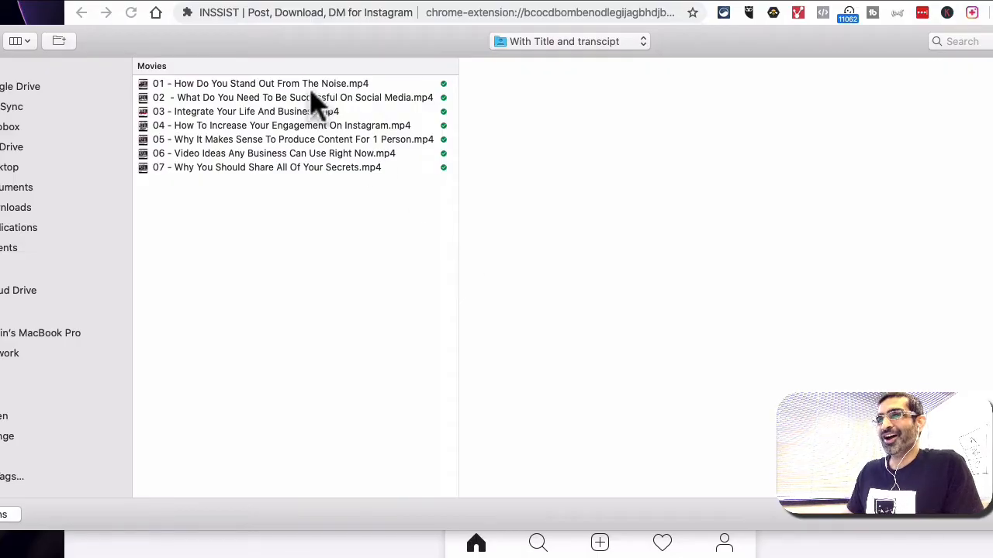
- Preview the interview clips and load '03 - Integrate Your Life And Business.mp4' into the story editor
left_click(293, 97)
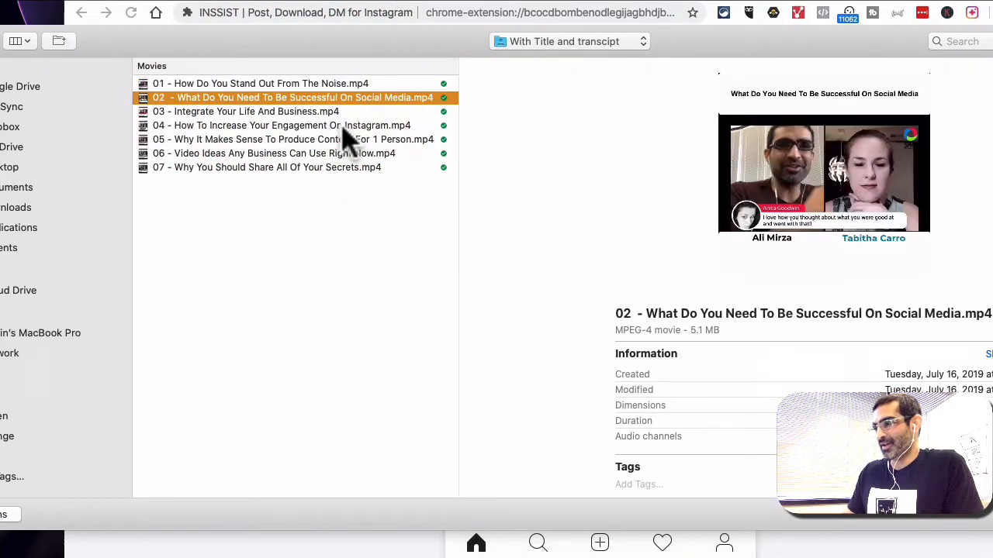
left_click(246, 112)
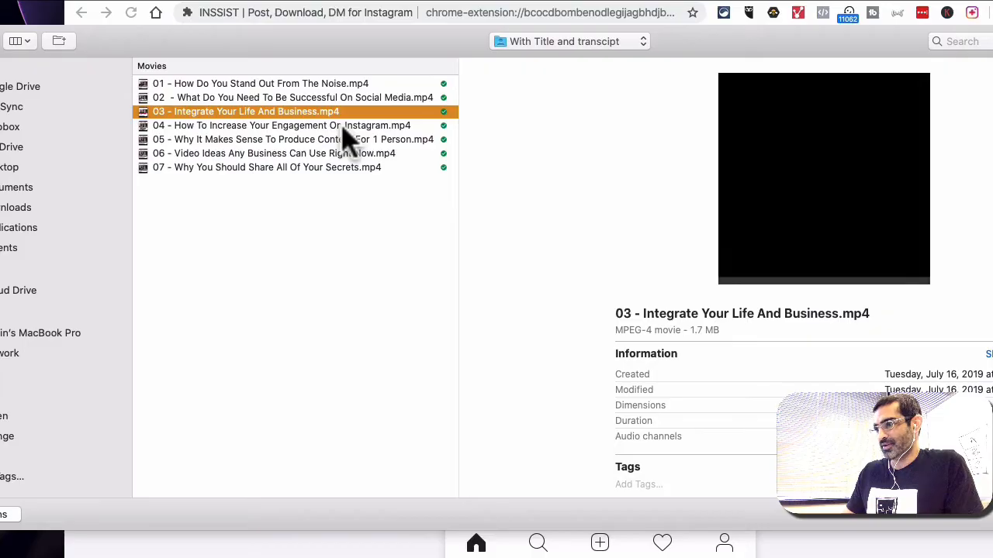
left_click(292, 96)
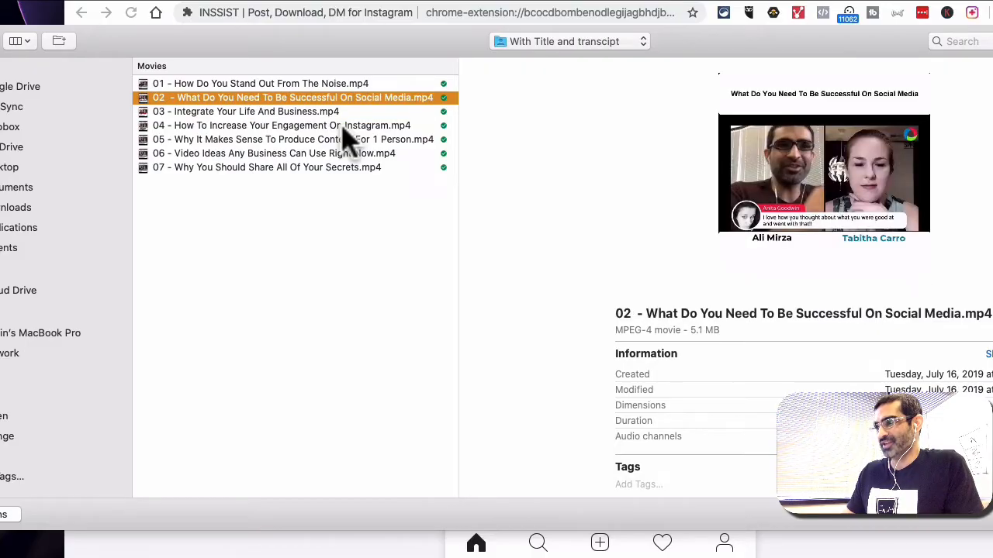
mouse_move(838, 43)
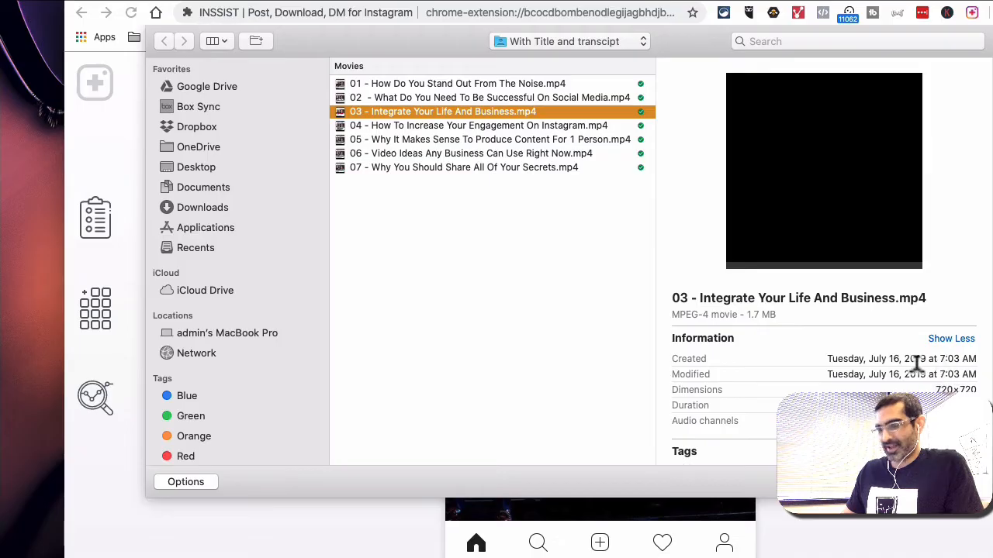
double_click(444, 112)
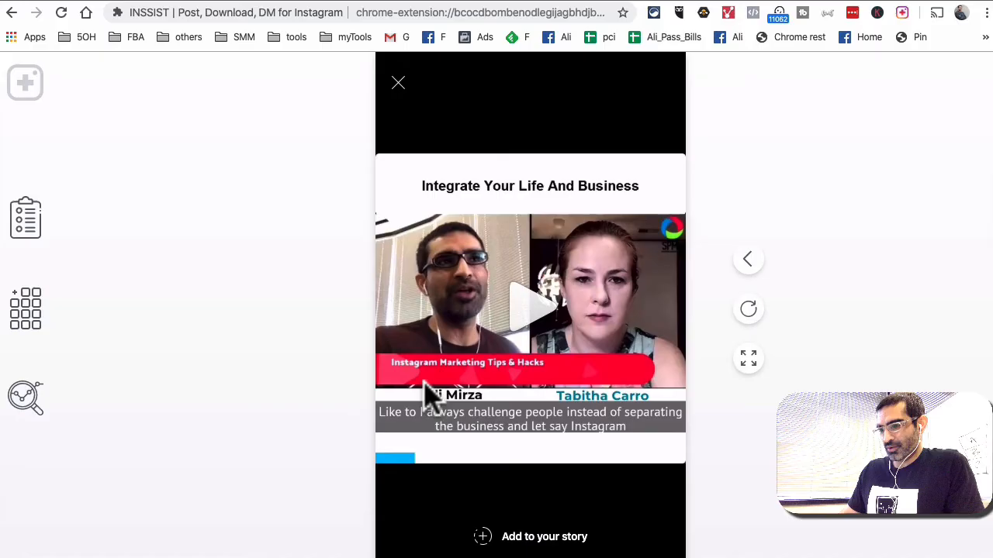
mouse_move(555, 458)
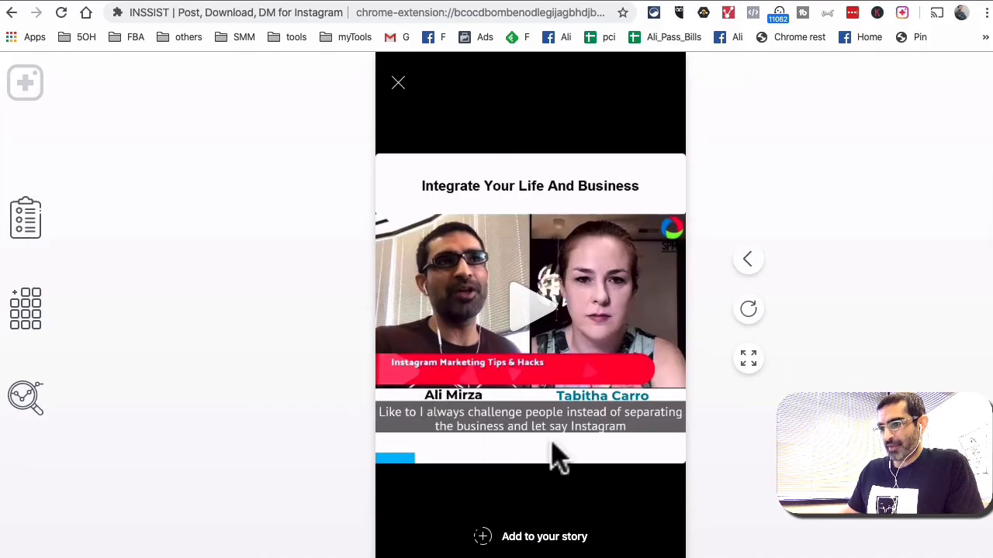
mouse_move(566, 539)
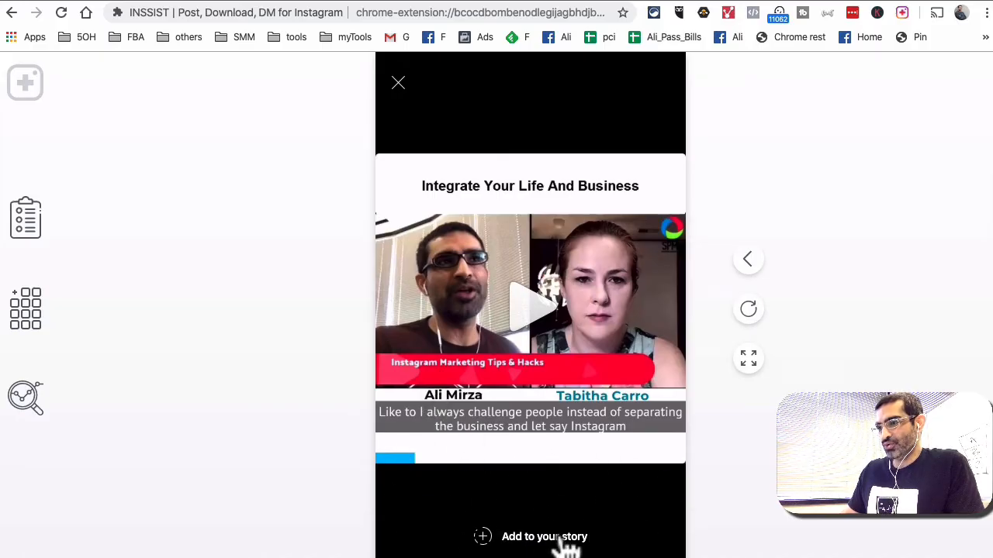
- Add the Integrate Your Life And Business clip to your story and let the upload run
left_click(531, 537)
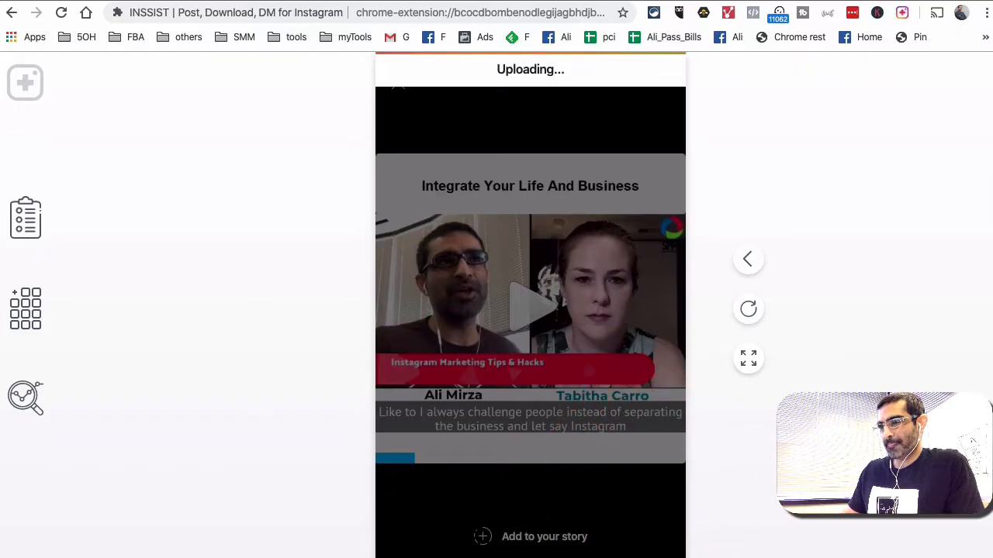
mouse_move(551, 96)
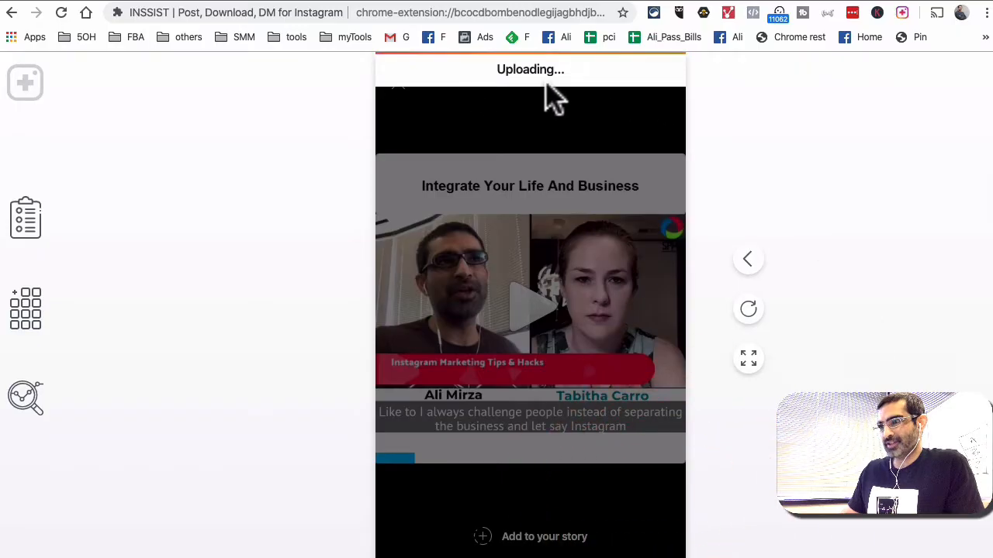
mouse_move(628, 89)
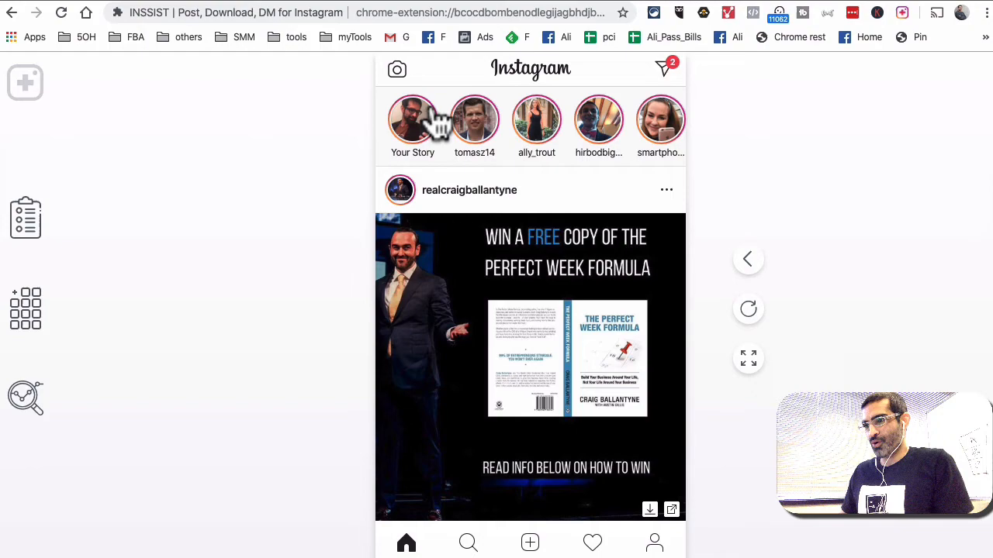
mouse_move(419, 121)
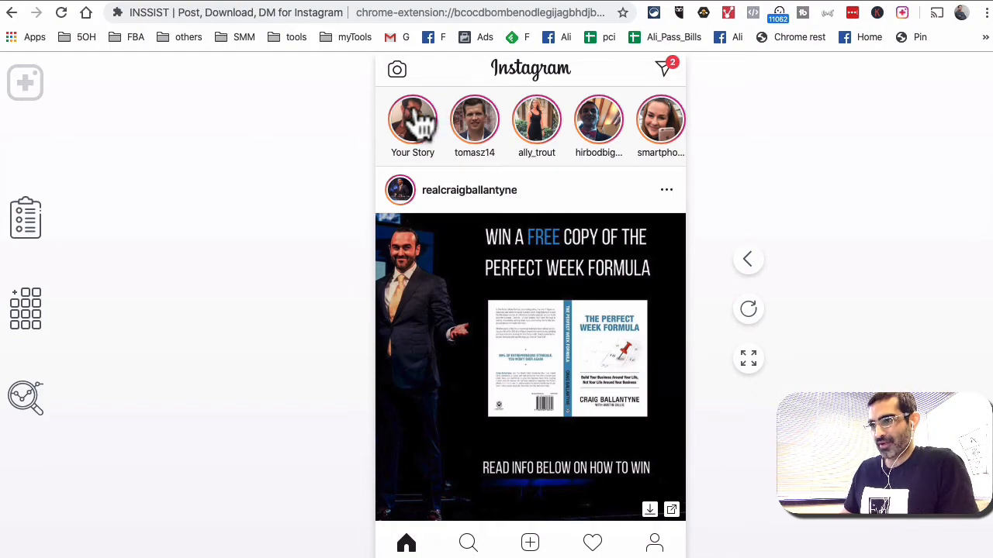
left_click(413, 119)
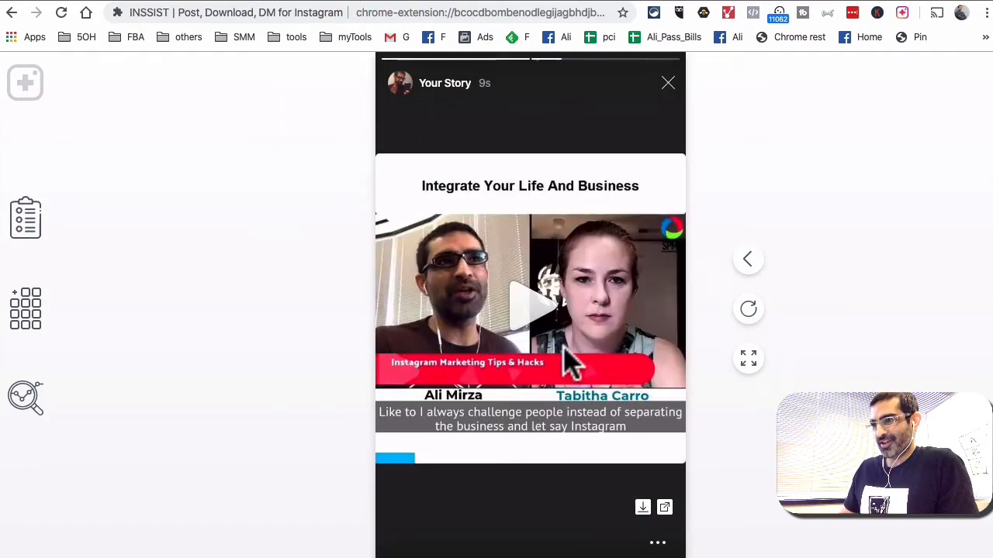
mouse_move(673, 101)
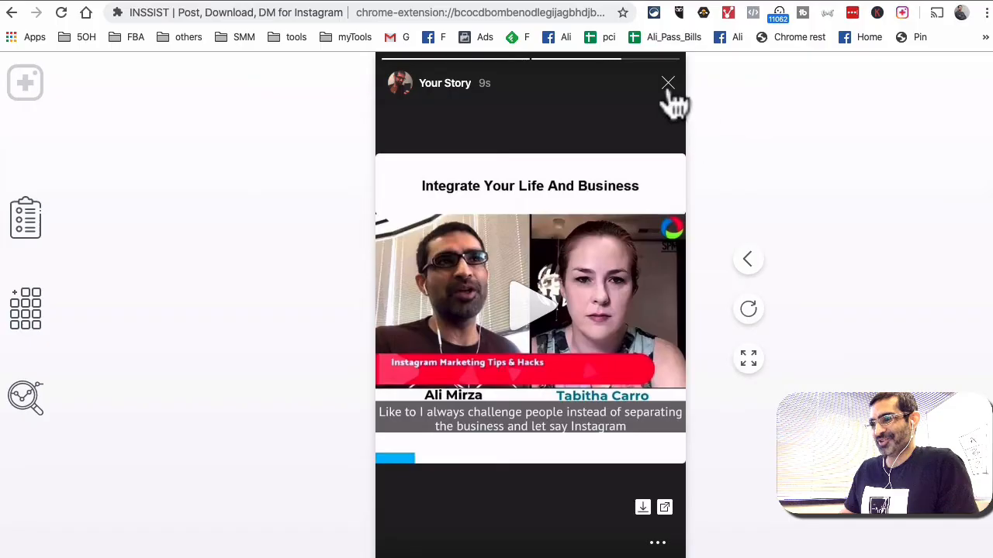
left_click(667, 84)
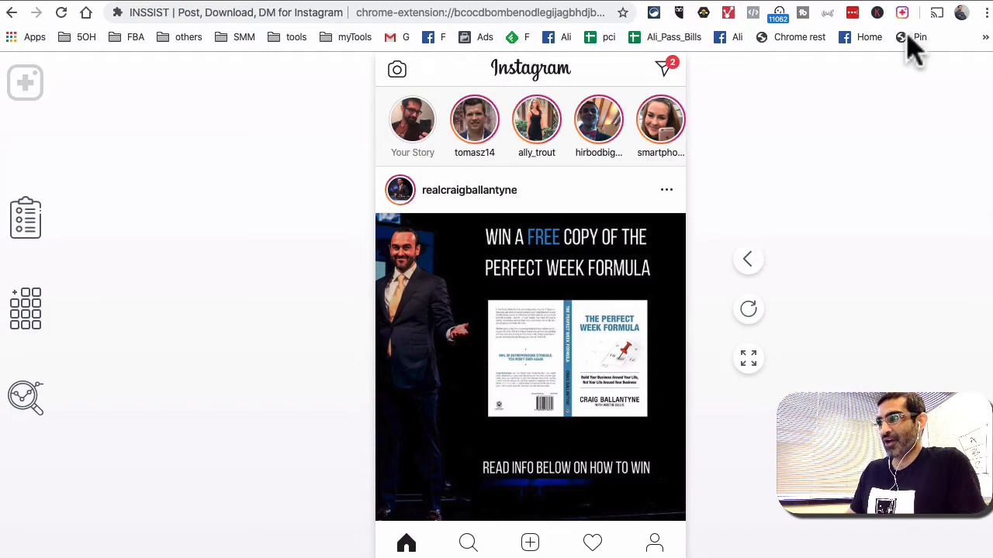
mouse_move(814, 249)
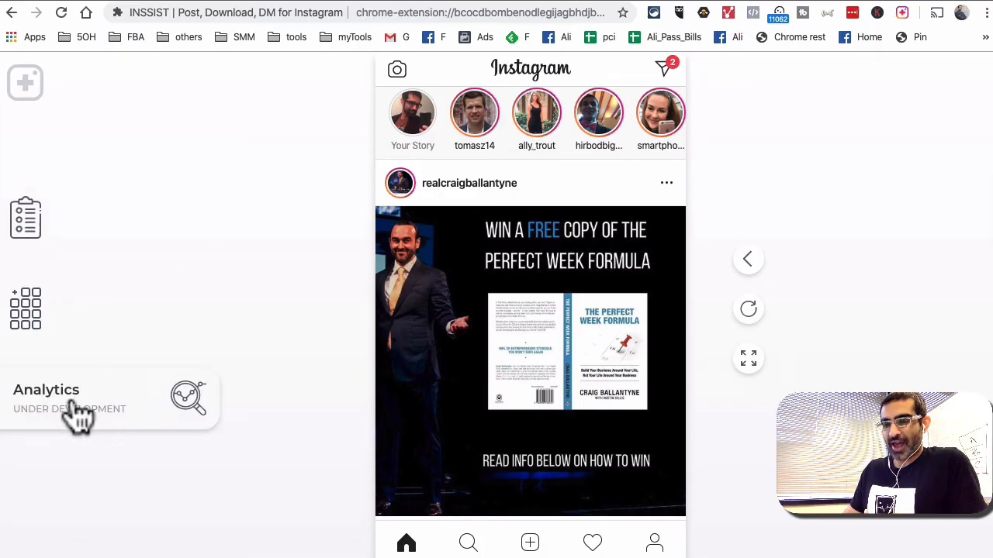
mouse_move(194, 411)
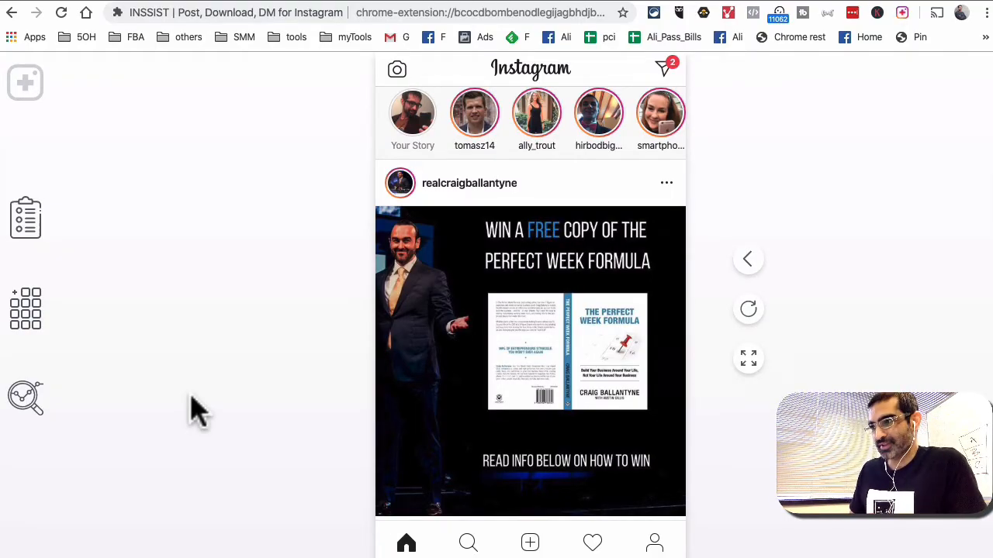
mouse_move(943, 32)
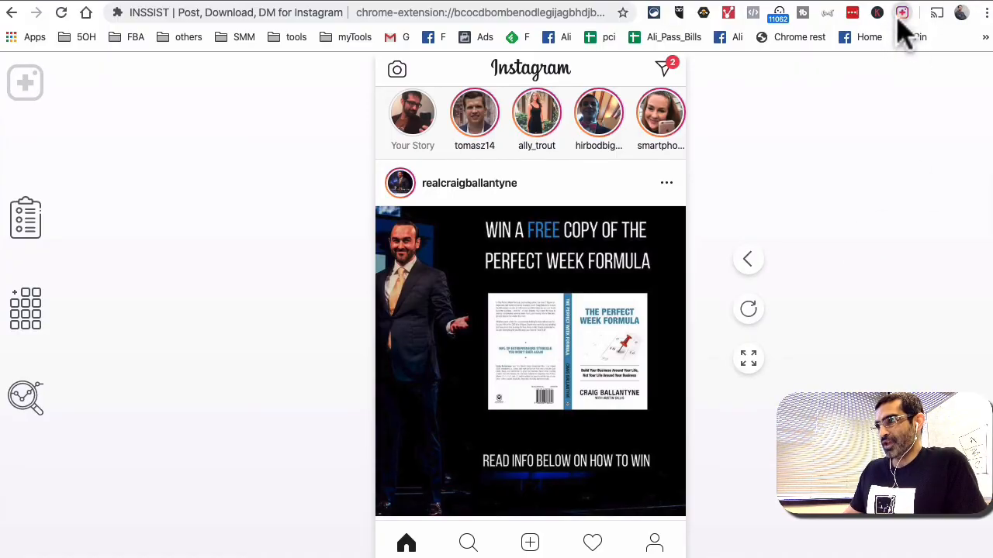
- Switch to the regular Instagram website profile, then reach INSSIST's store listing via the toolbar icon
left_click(866, 83)
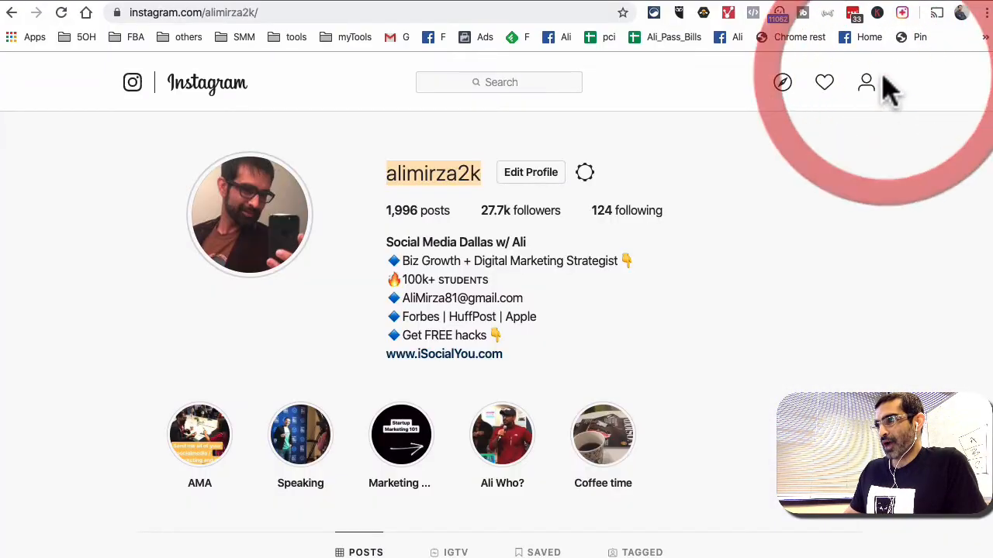
right_click(903, 12)
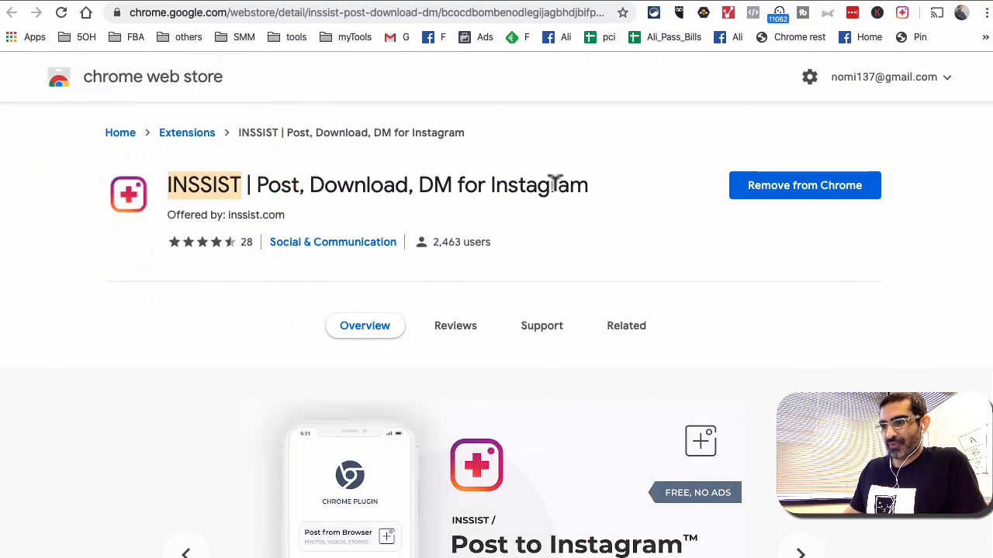
- Skim the store page down to the upcoming Insights feature and back up
scroll("down", 3)
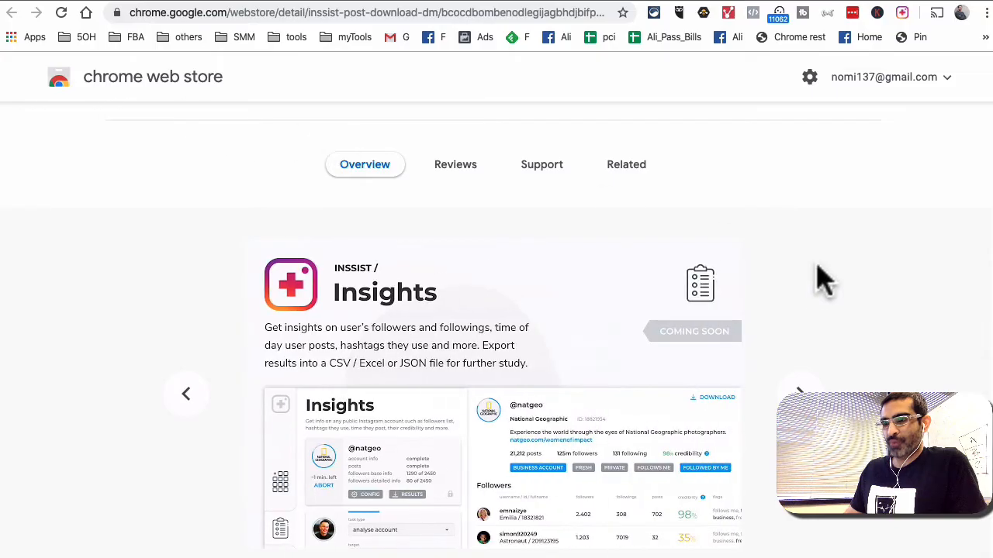
scroll("up", 3)
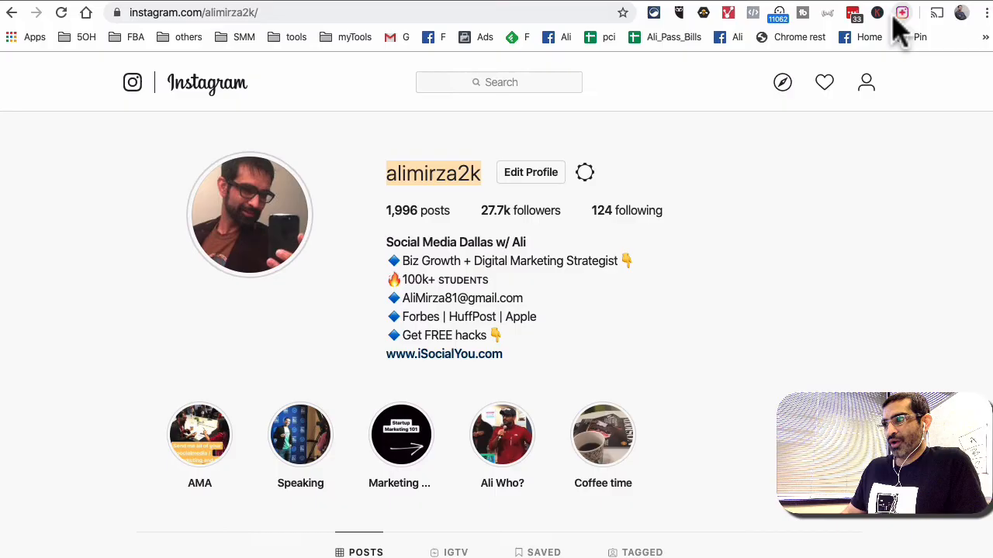
- Reopen INSSIST's mobile-style view and go to your own profile page with bio and highlights
left_click(903, 12)
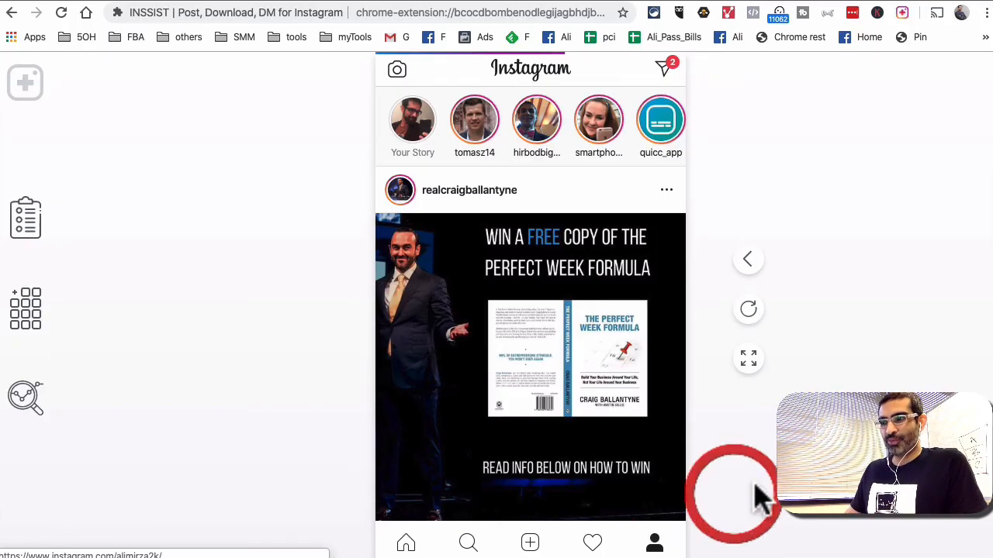
left_click(654, 543)
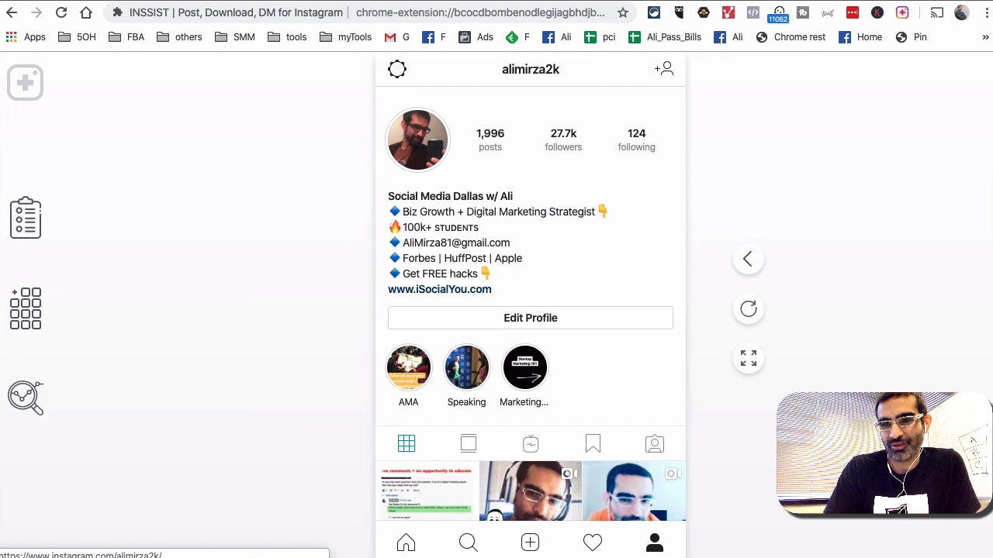